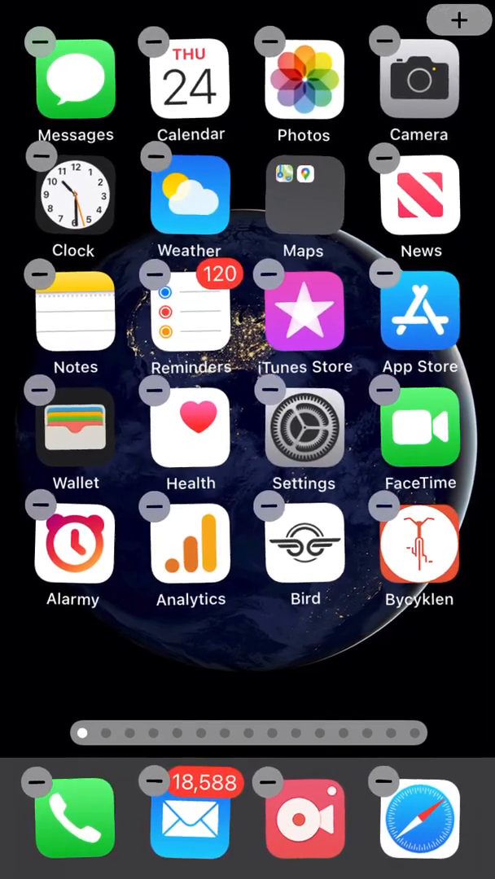
Add the Calendar Up Next widget showing Thursday 24 from the widget gallery.
left_click(452, 16)
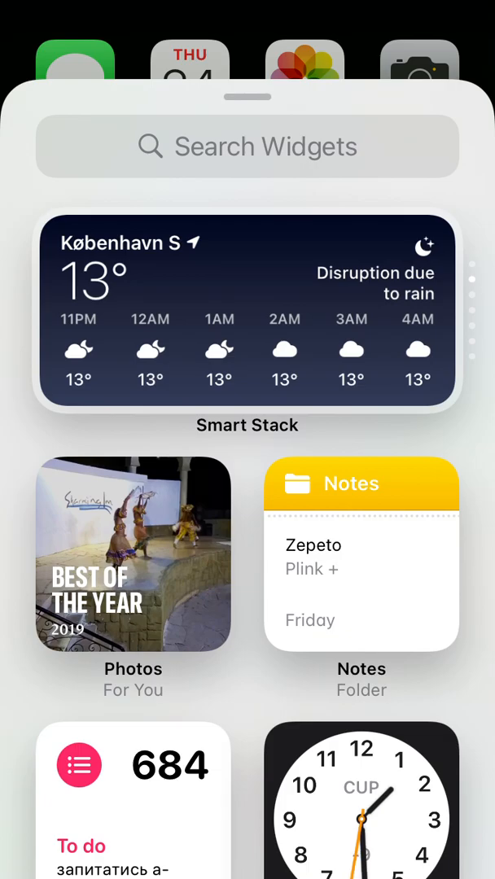
scroll("down", 3)
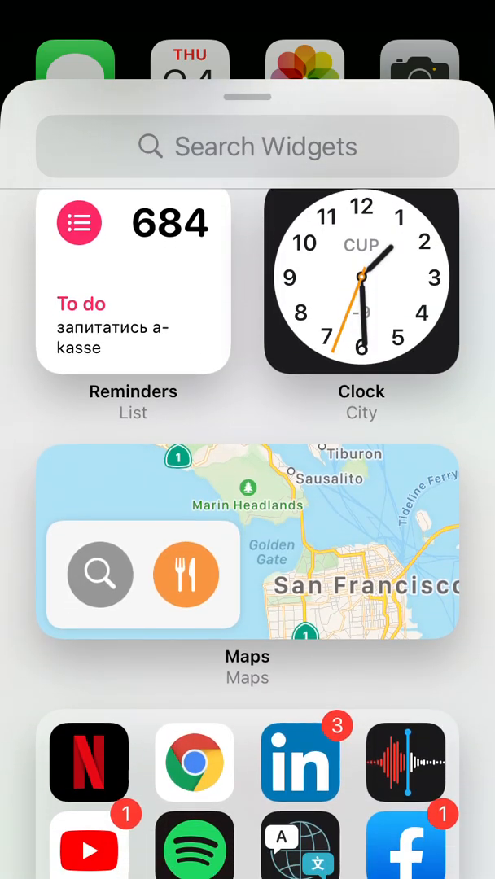
left_click(247, 147)
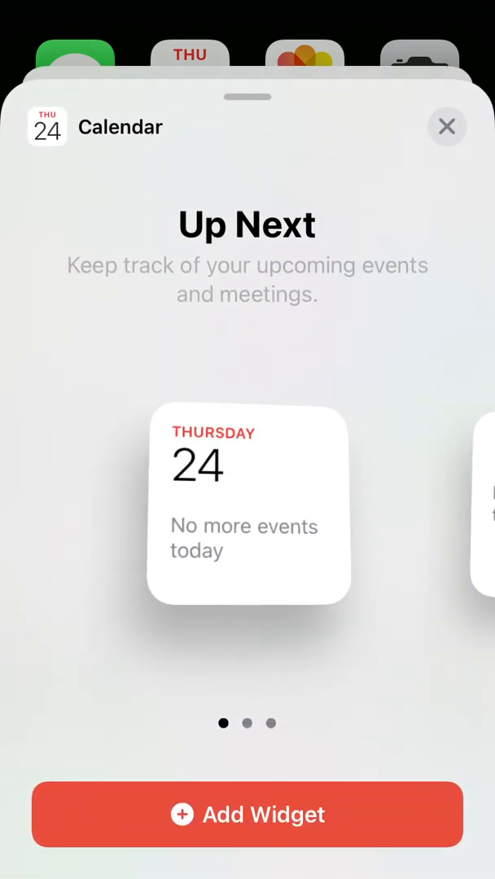
scroll("left", 3)
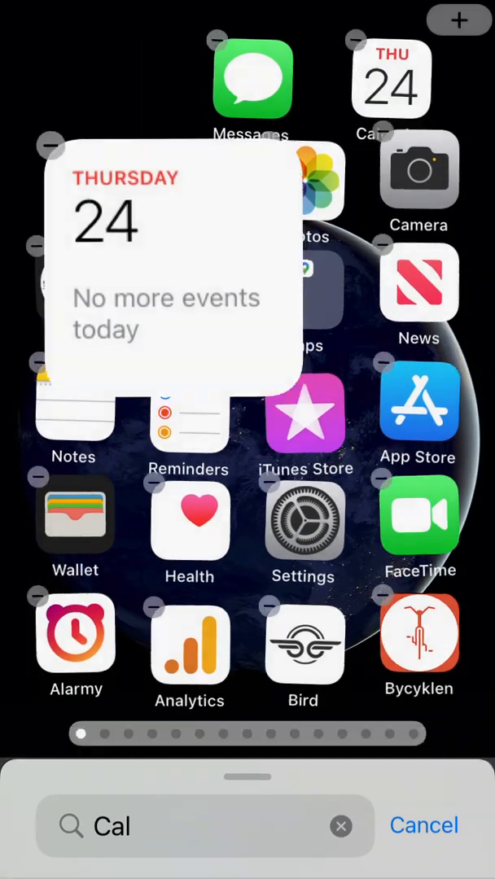
Finish placing the Calendar widget, launch Widgetsmith via search, and edit Small #1's style.
left_click(422, 825)
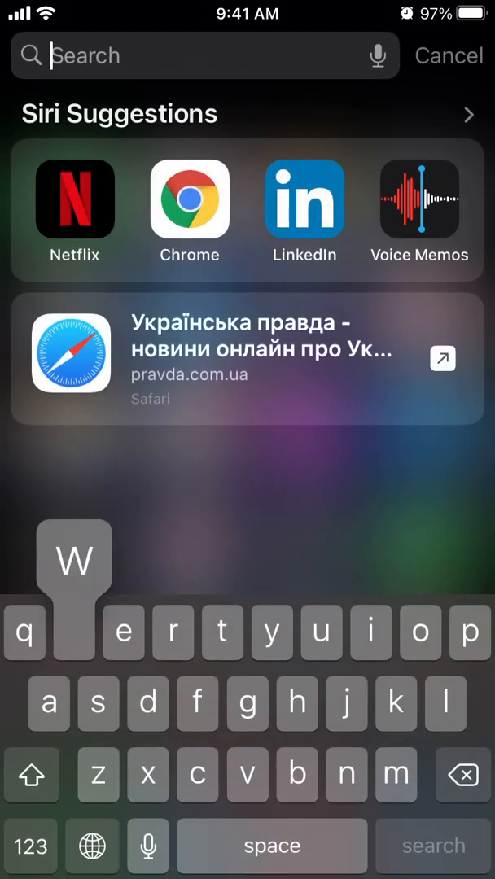
type("widgetsmith")
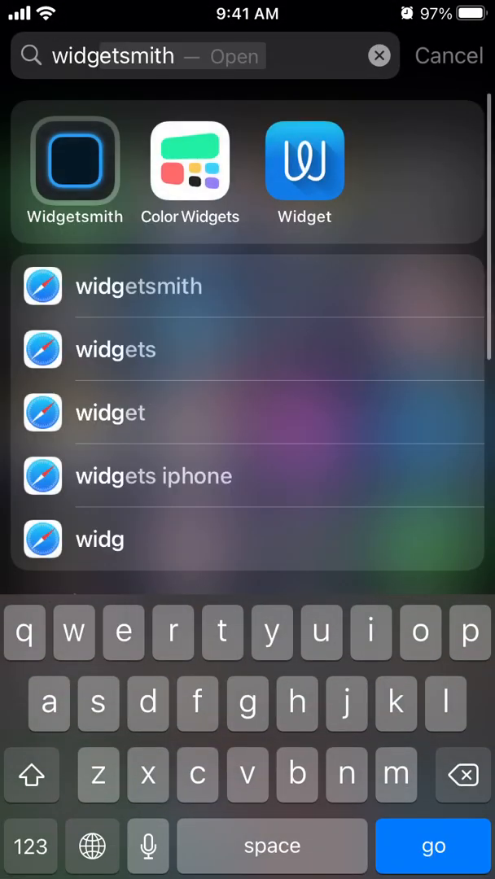
left_click(74, 160)
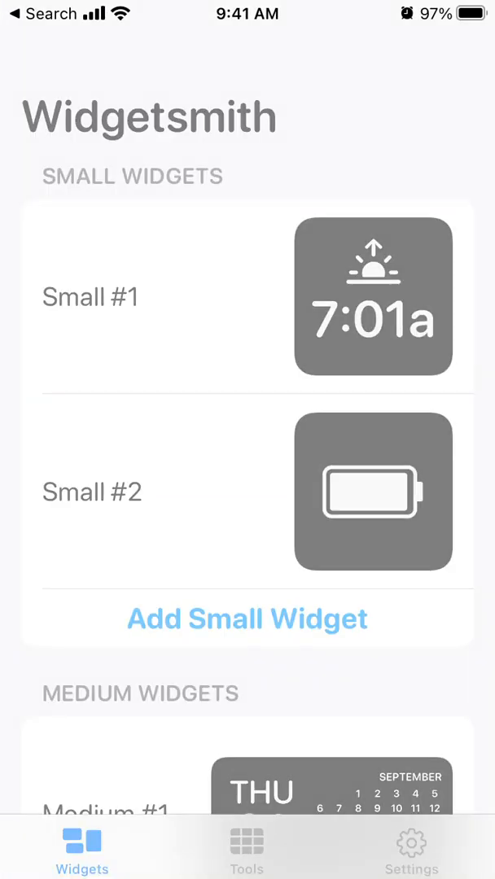
left_click(371, 301)
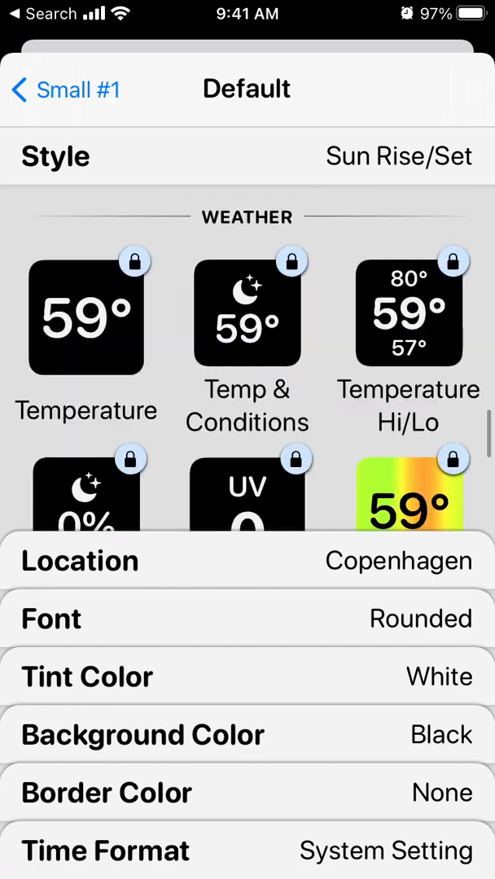
Scroll the Style grid past Weather to the Custom Photo, Photos in Album and Photo Date styles.
scroll("down", 3)
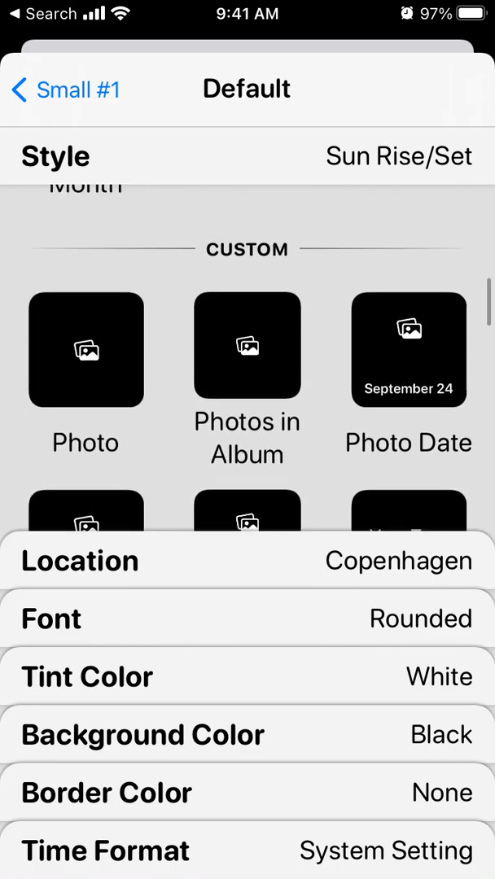
scroll("down", 3)
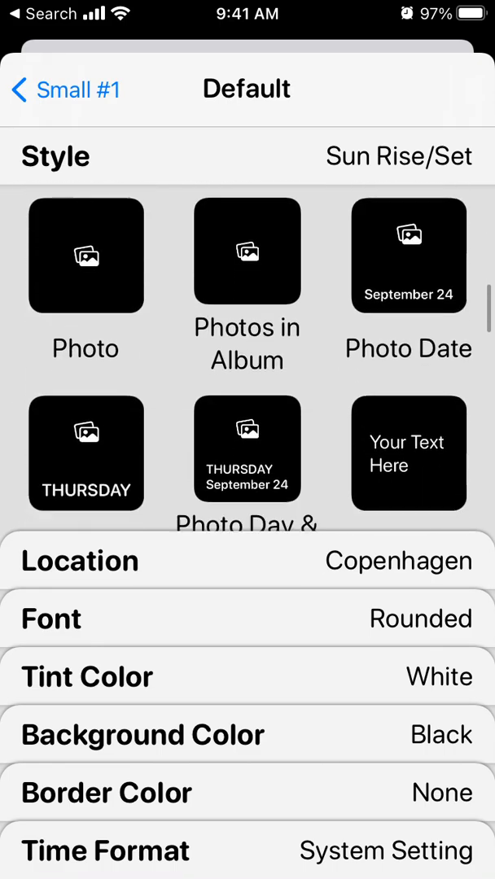